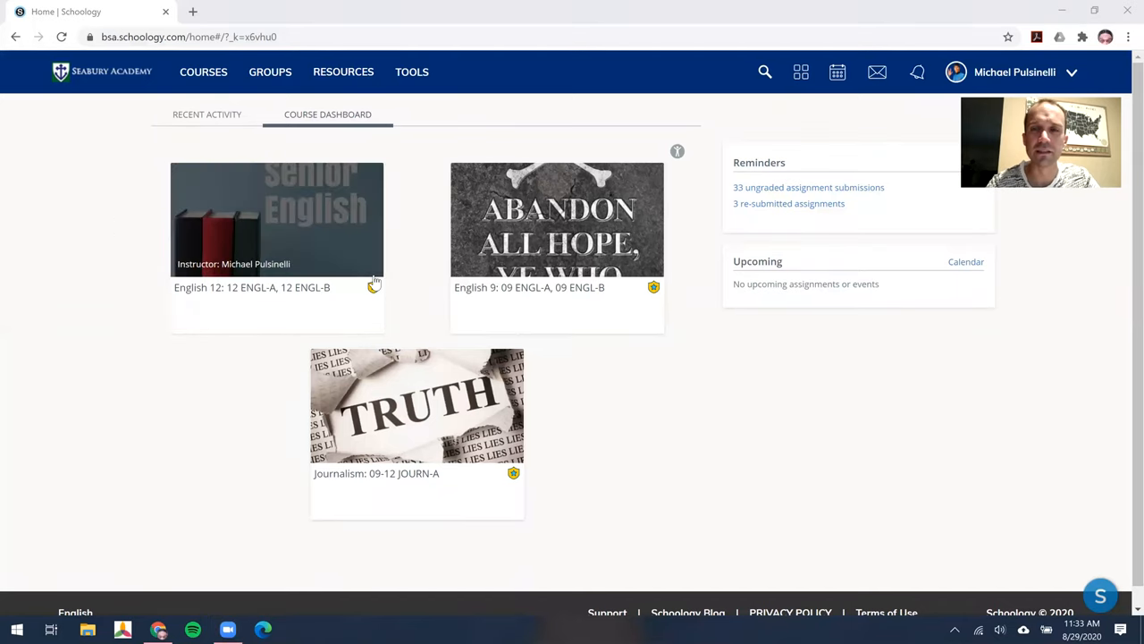
pyautogui.moveTo(304, 218)
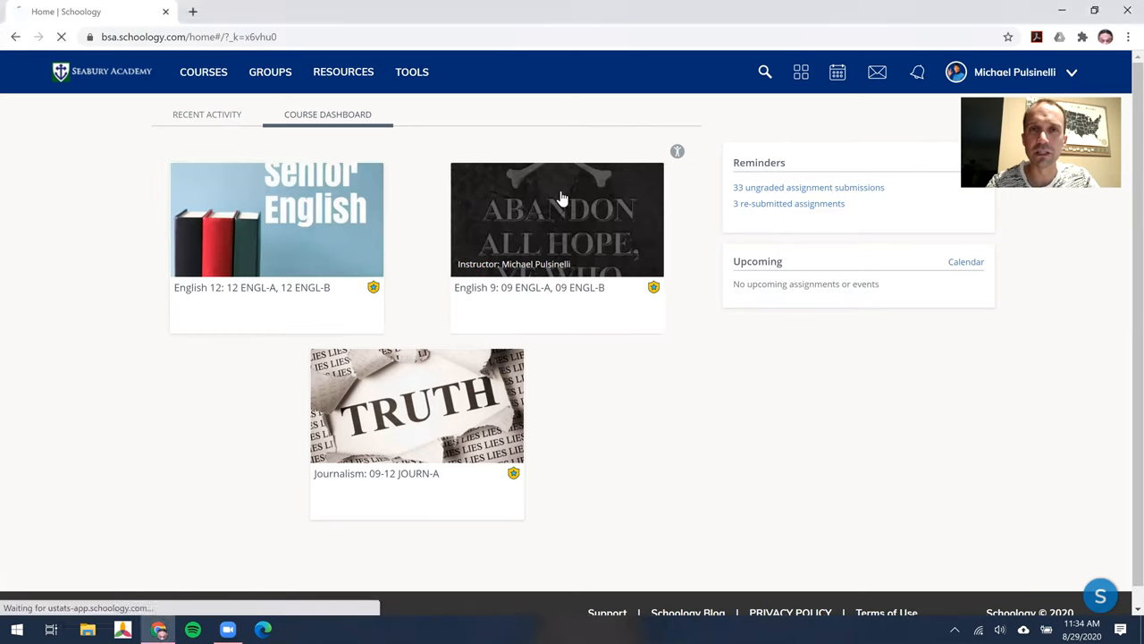
# Enter the English 9 course and open its ENG9 Resources Whole Year folder of documents
pyautogui.click(558, 218)
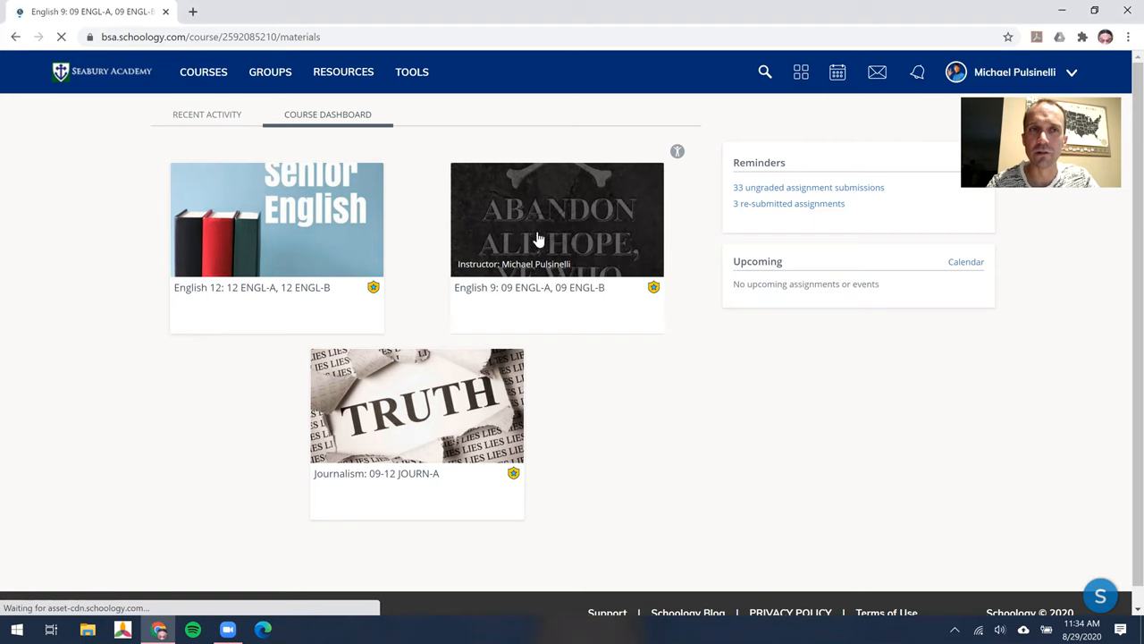
pyautogui.click(558, 218)
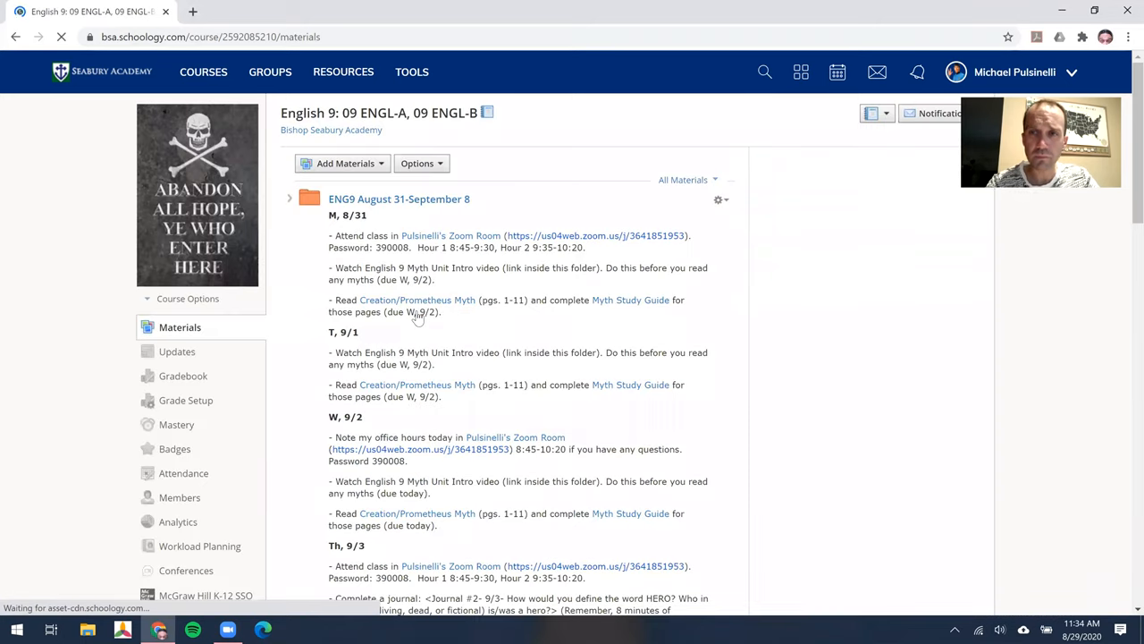
pyautogui.scroll(-3)
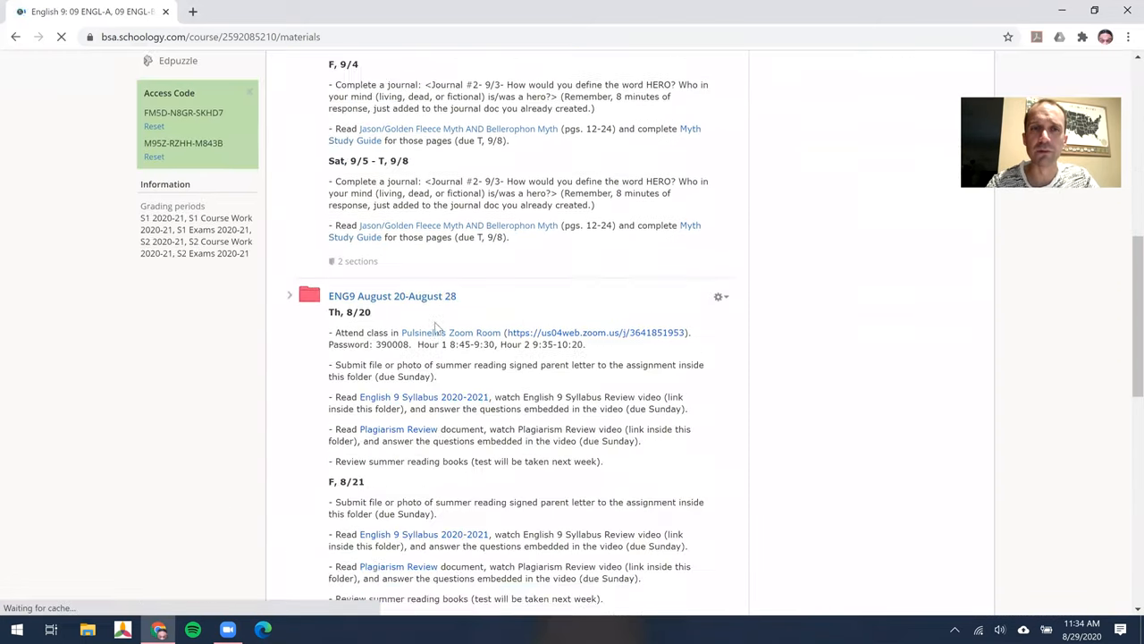
pyautogui.scroll(-3)
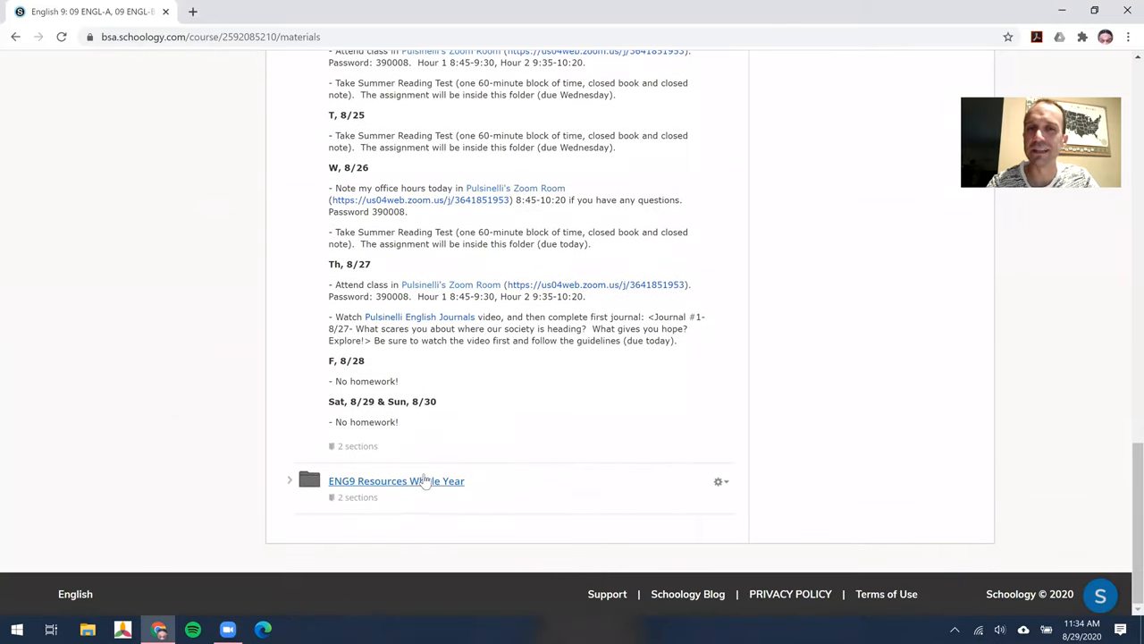
pyautogui.click(397, 479)
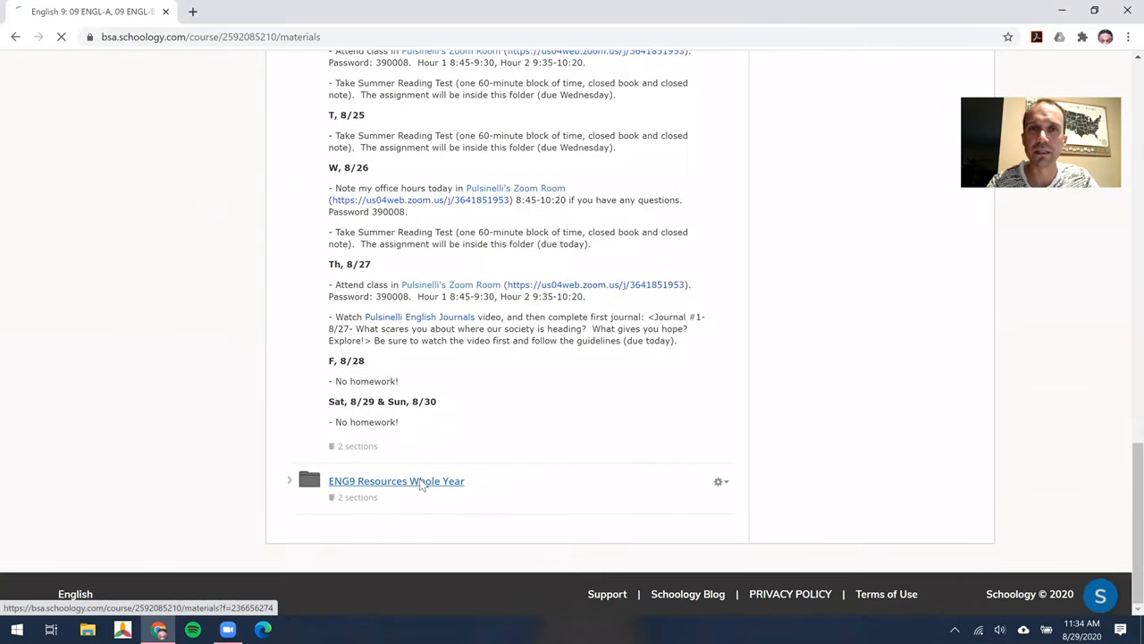
pyautogui.click(397, 479)
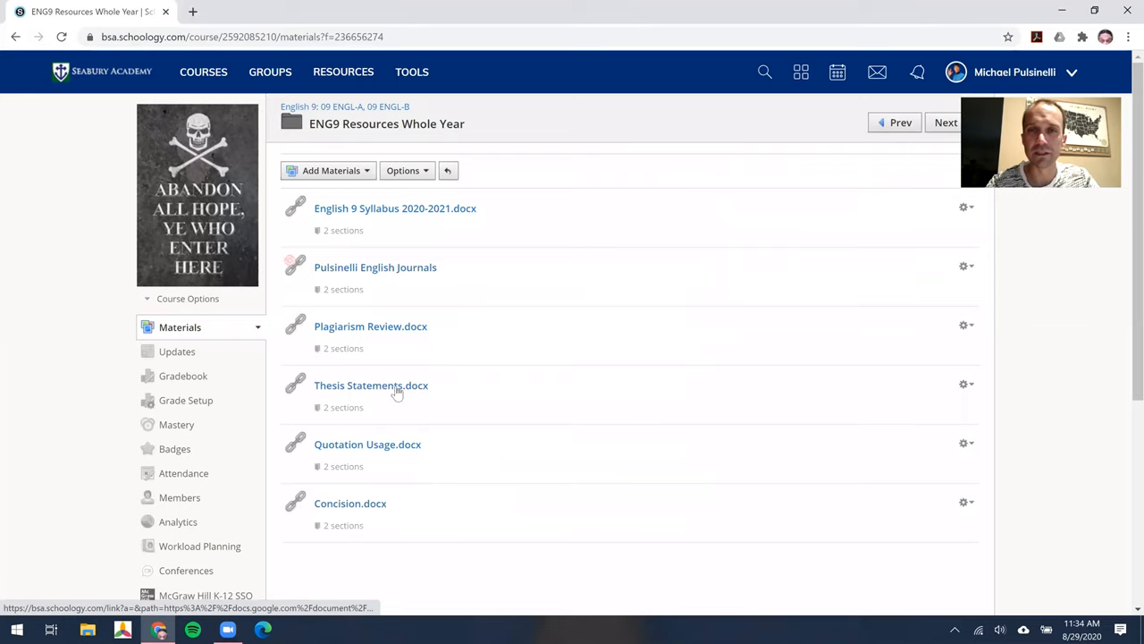
# Open English 9 Syllabus 2020-2021.docx in Google Docs and view the course description
pyautogui.click(370, 384)
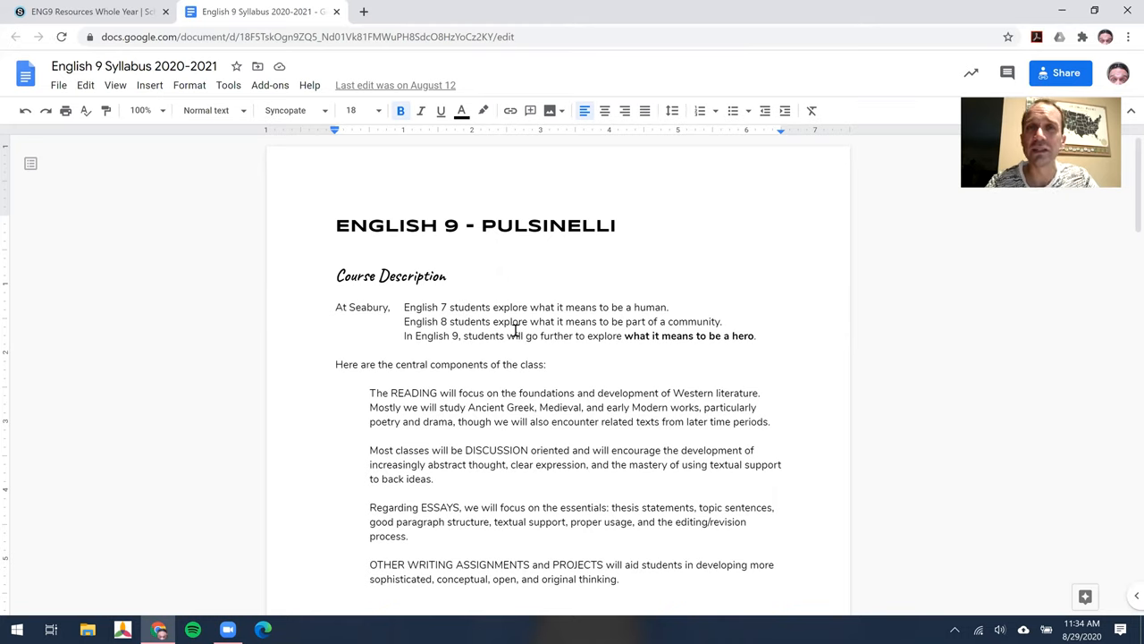
pyautogui.moveTo(694, 336)
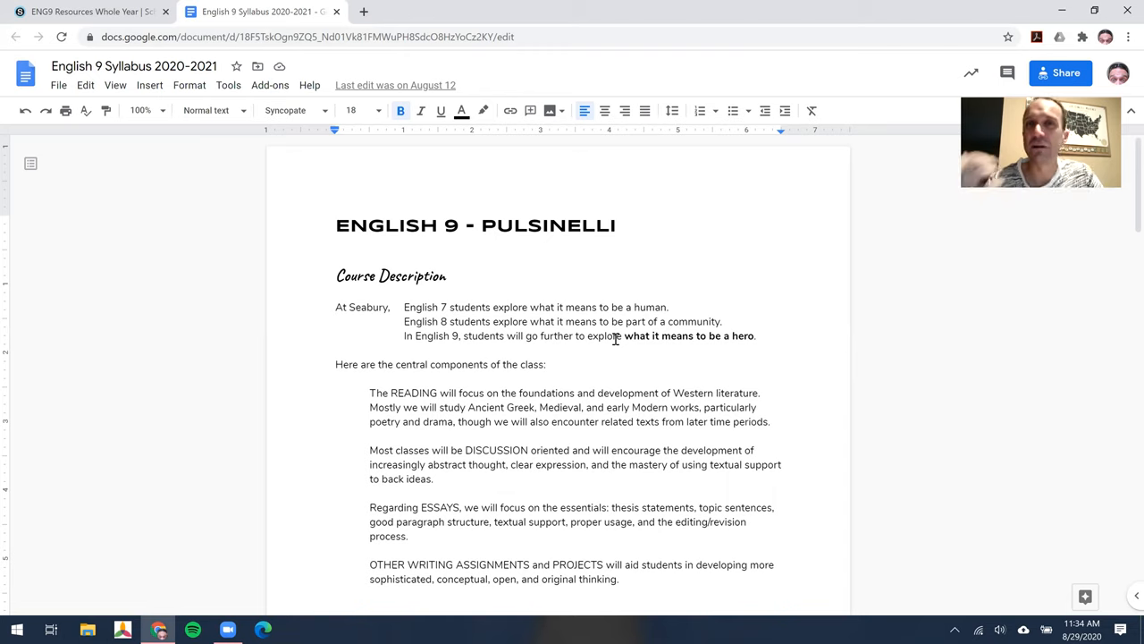
pyautogui.moveTo(575, 329)
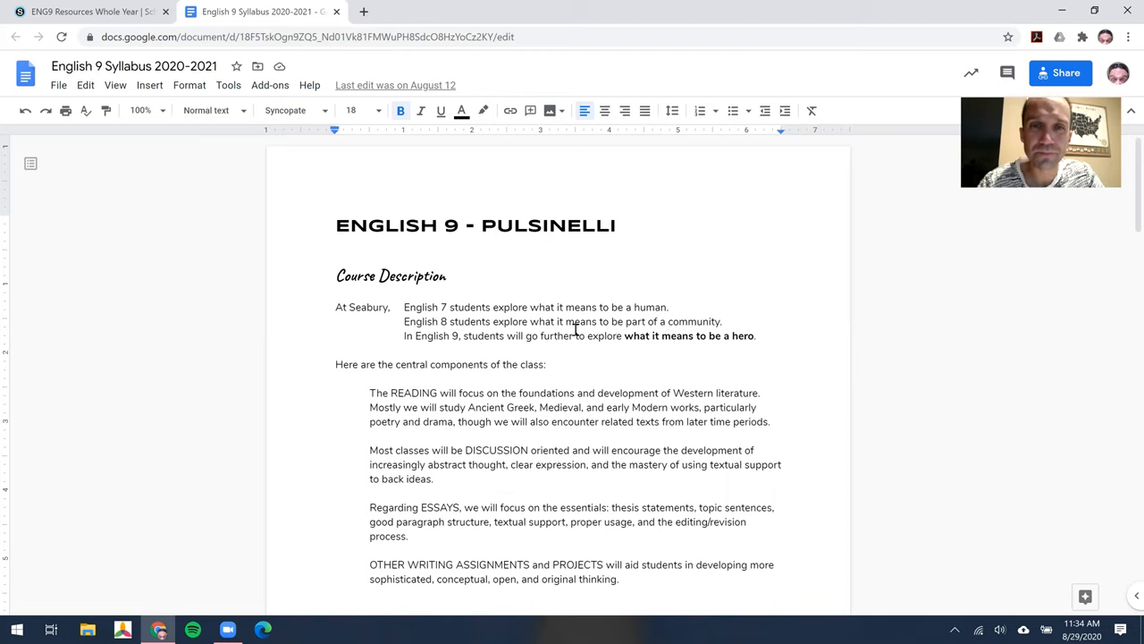
pyautogui.scroll(-3)
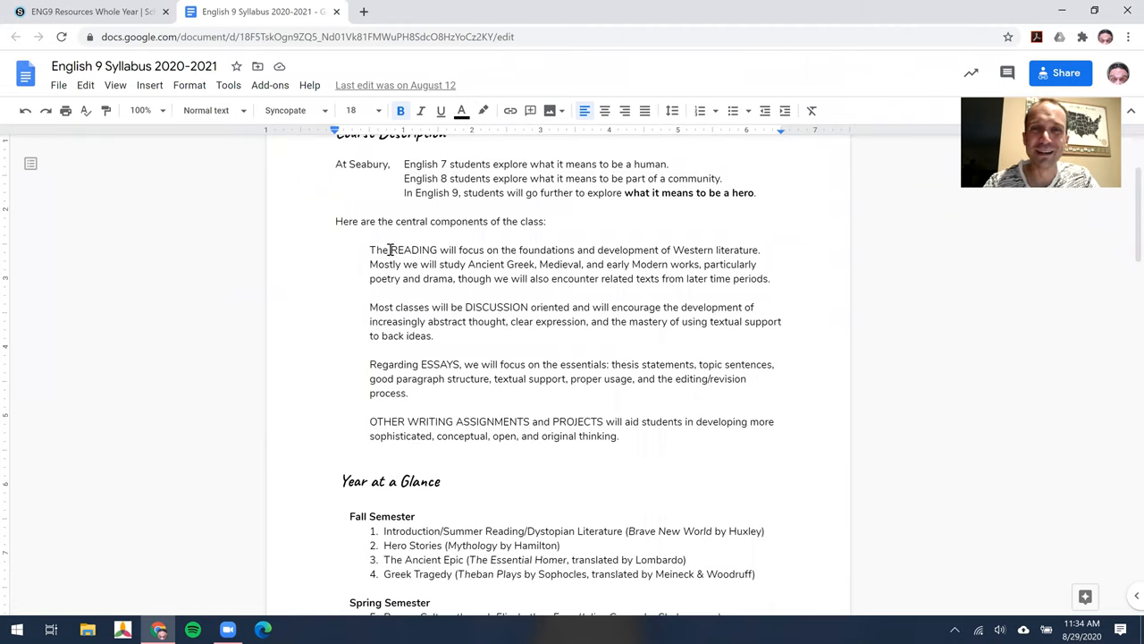
pyautogui.doubleClick(411, 250)
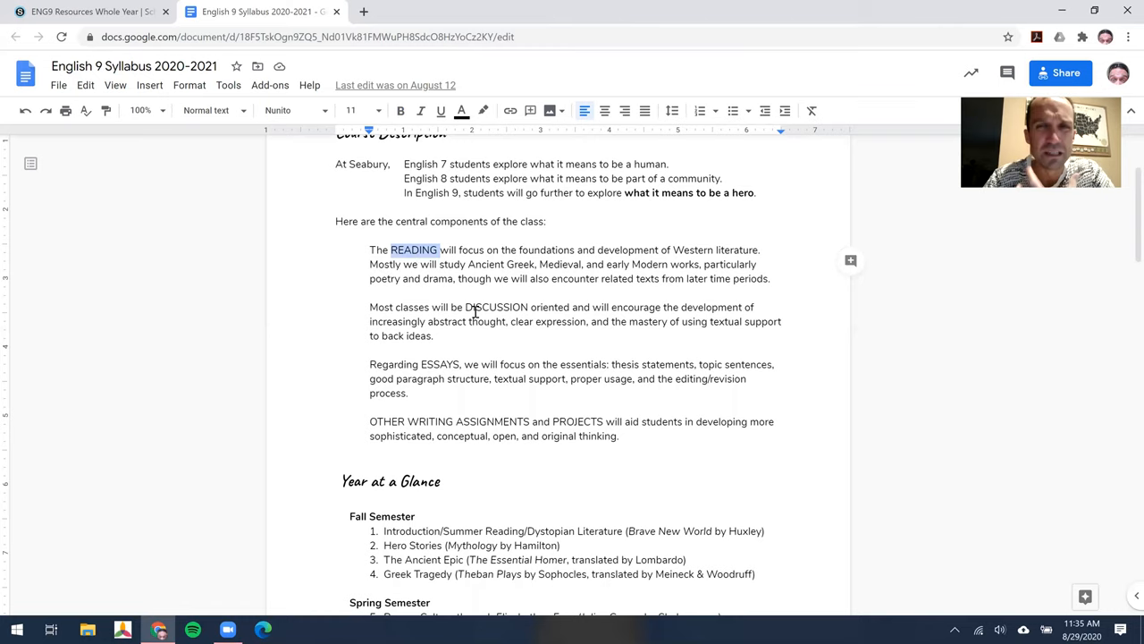
pyautogui.click(475, 308)
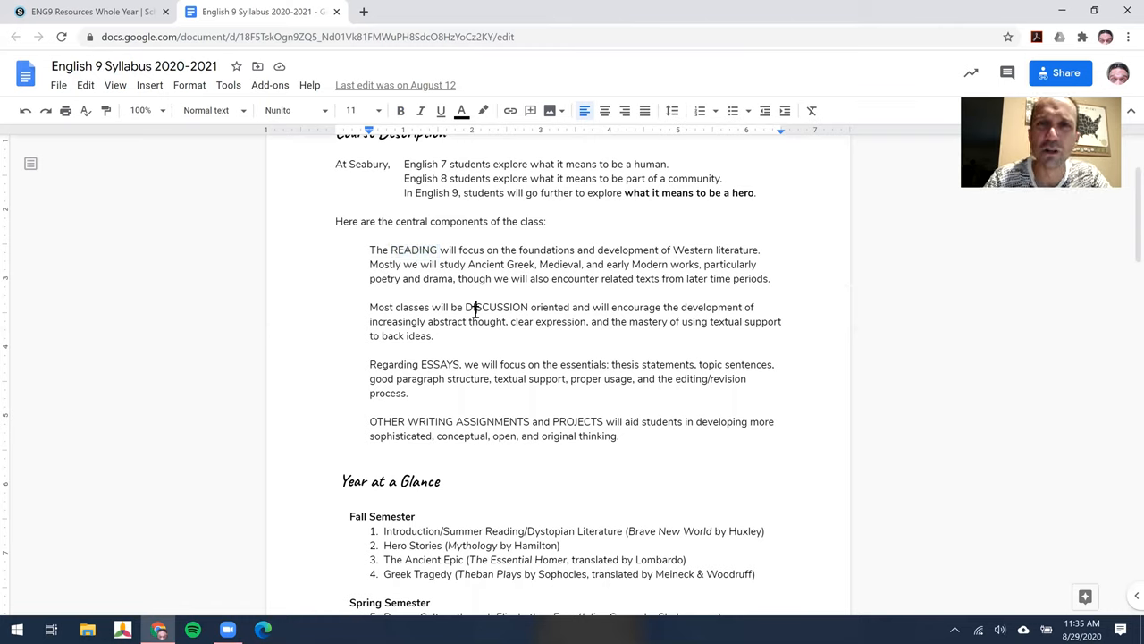
pyautogui.doubleClick(497, 308)
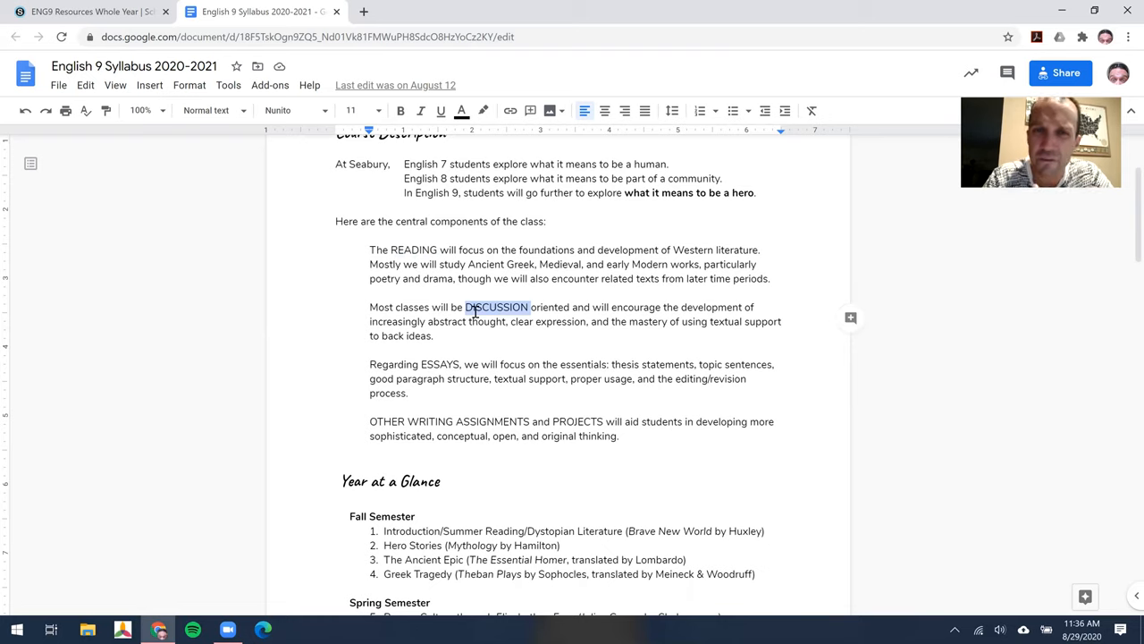
pyautogui.doubleClick(440, 365)
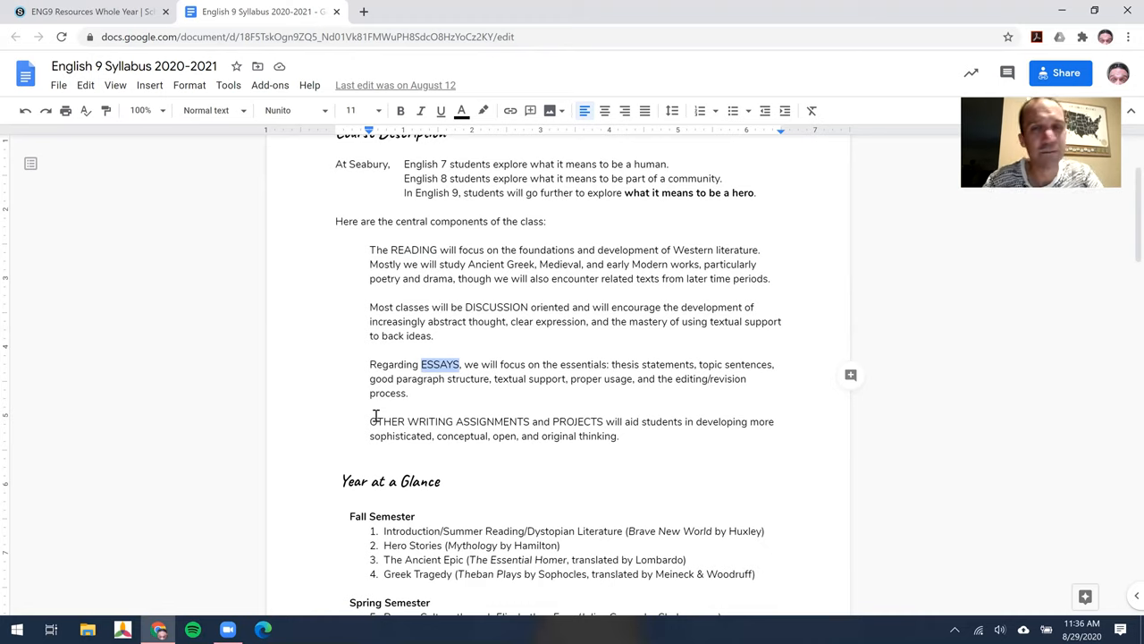
pyautogui.scroll(-3)
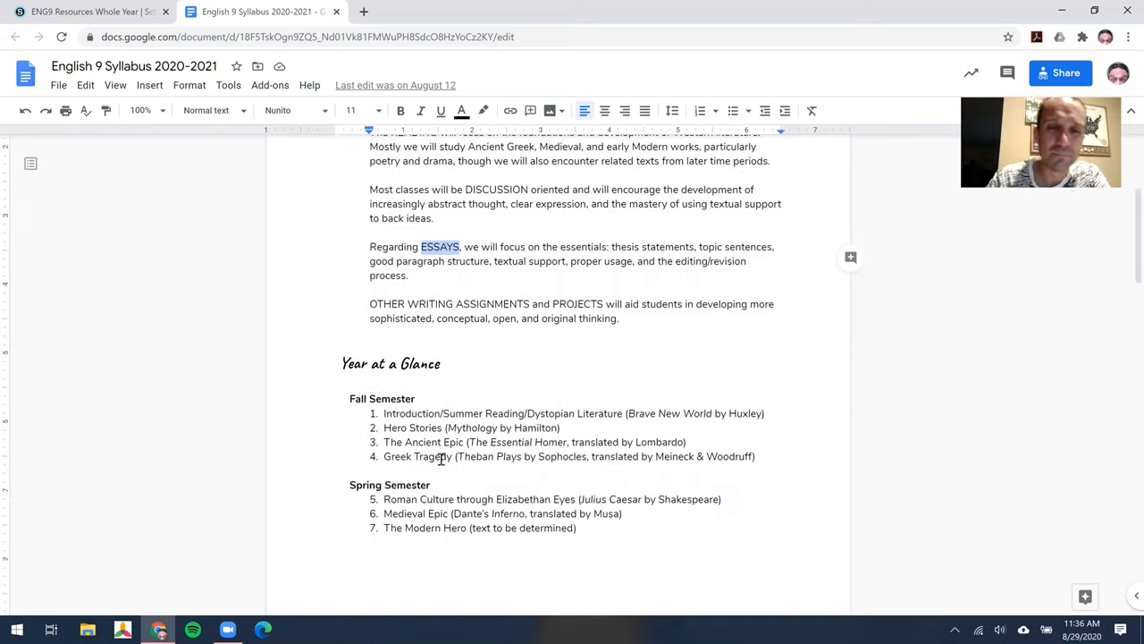
pyautogui.scroll(-3)
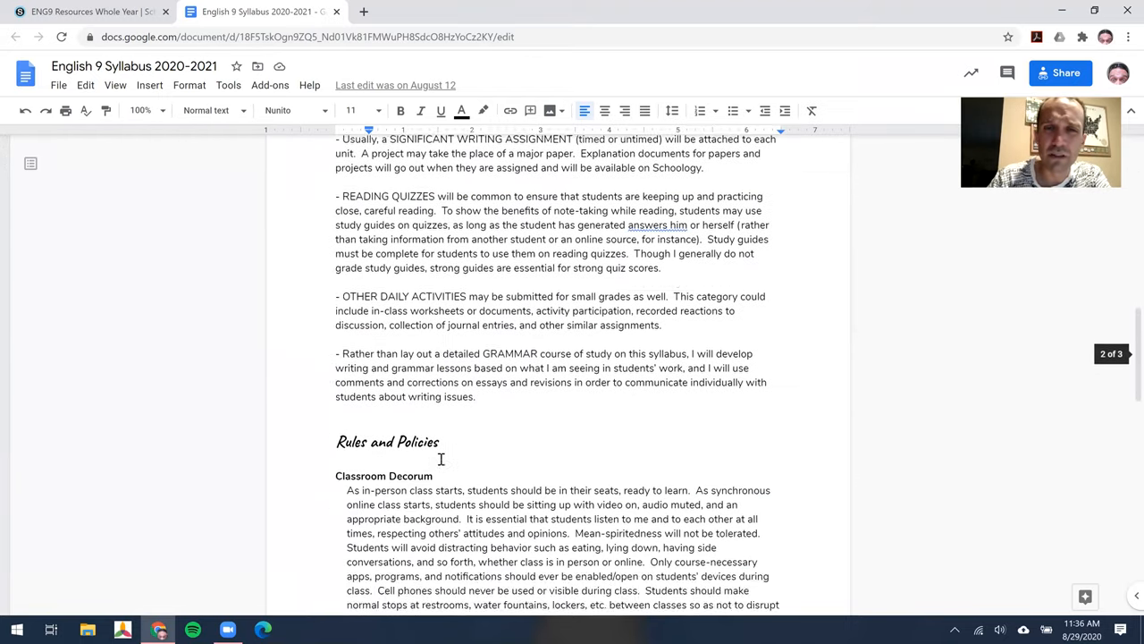
pyautogui.scroll(-3)
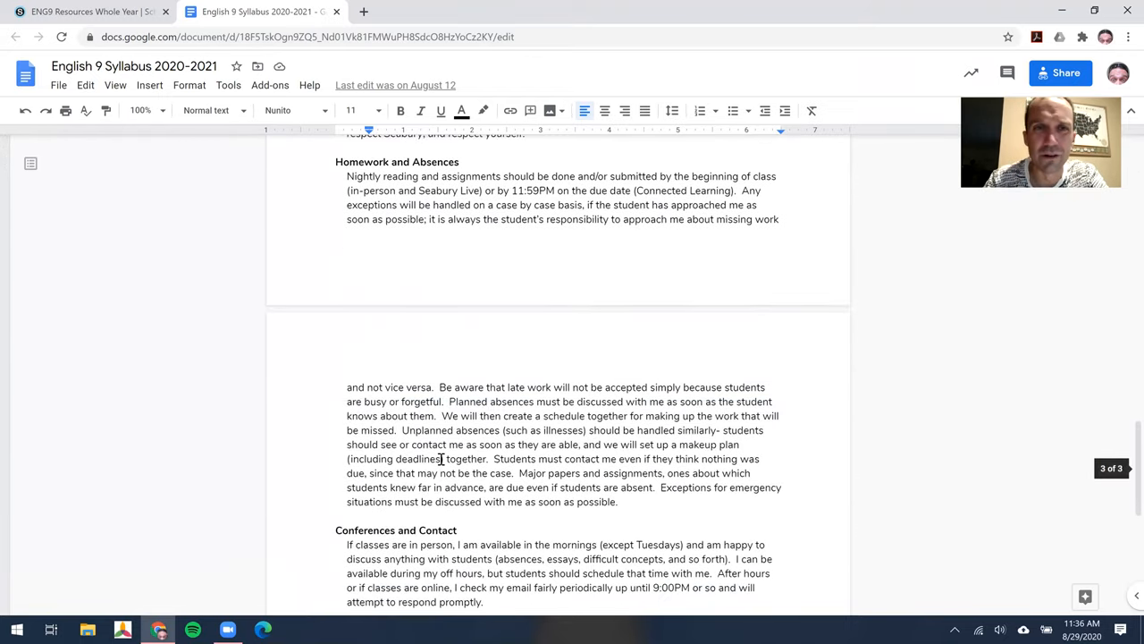
pyautogui.scroll(-3)
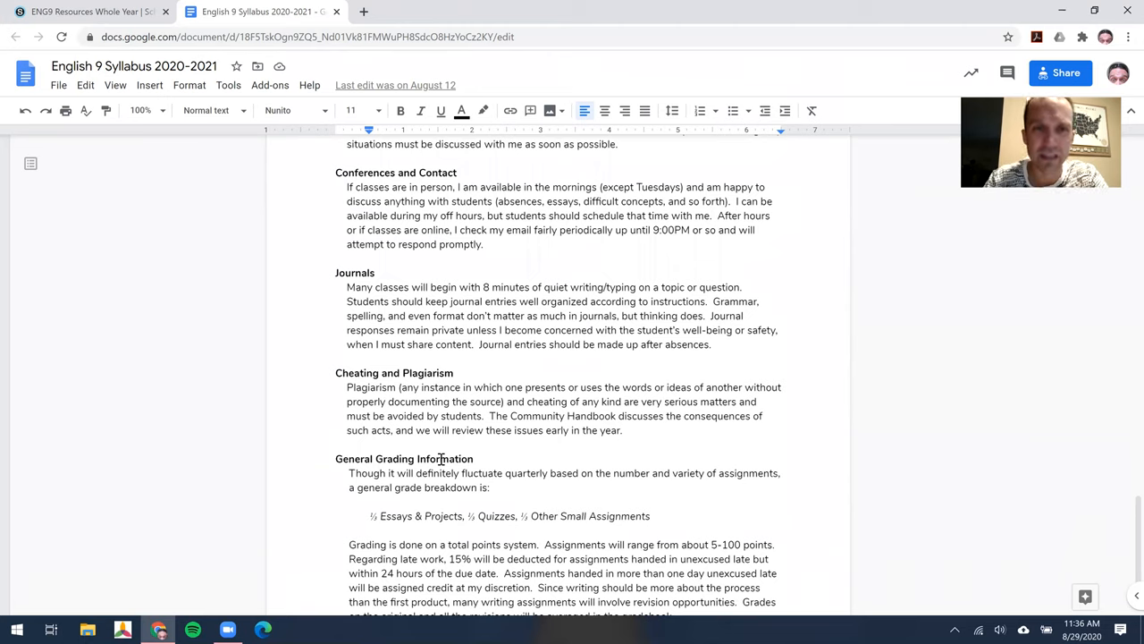
pyautogui.scroll(-3)
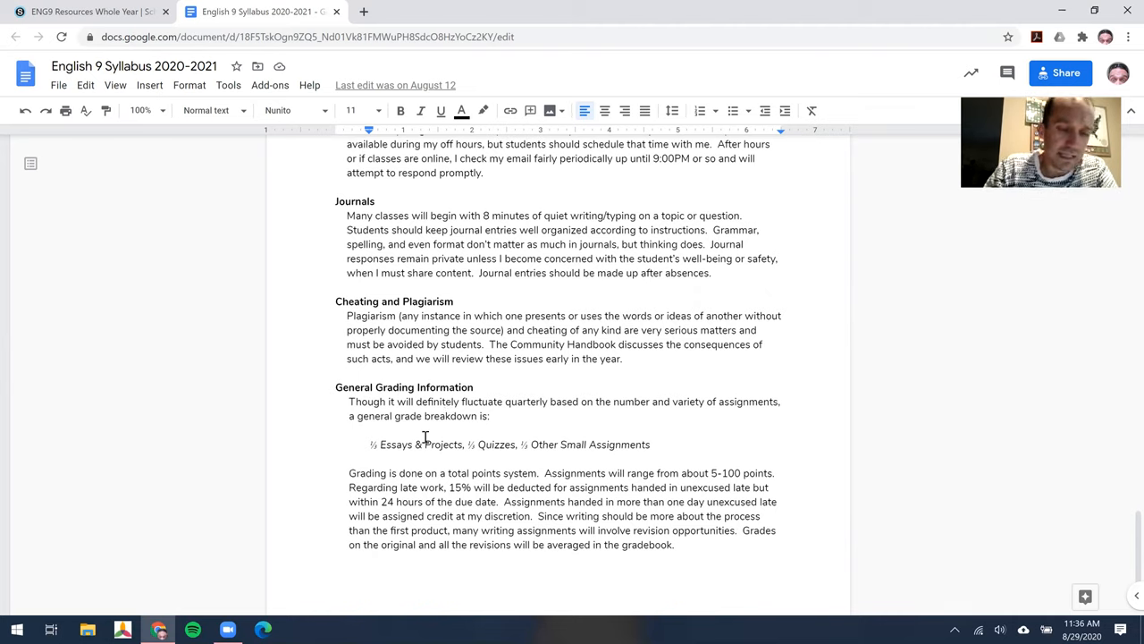
pyautogui.scroll(3)
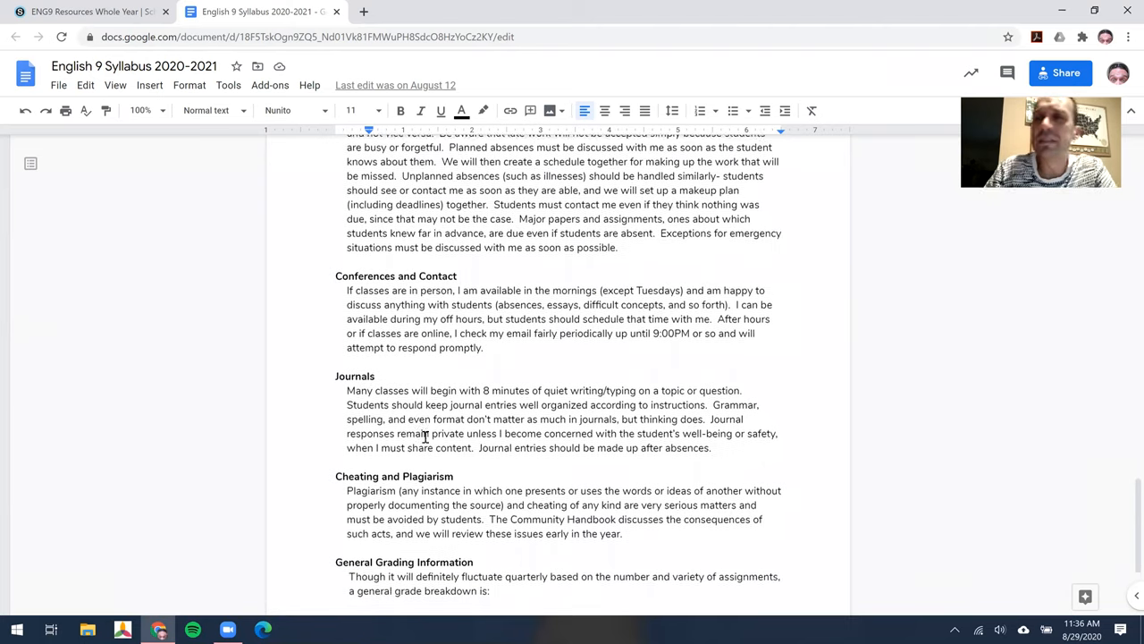
pyautogui.scroll(3)
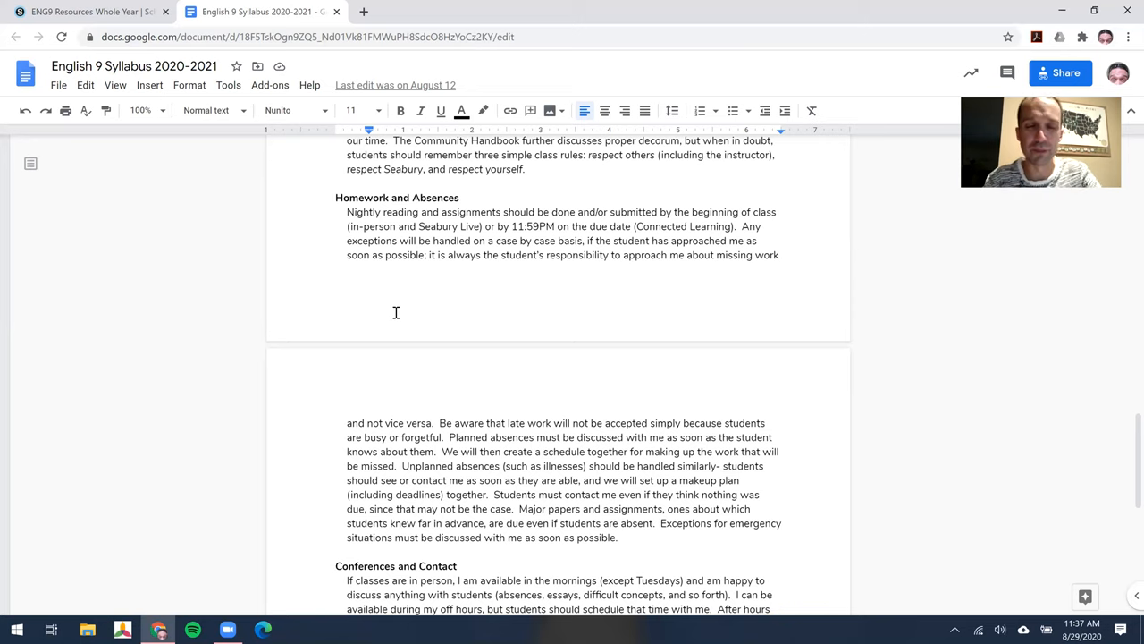
pyautogui.scroll(3)
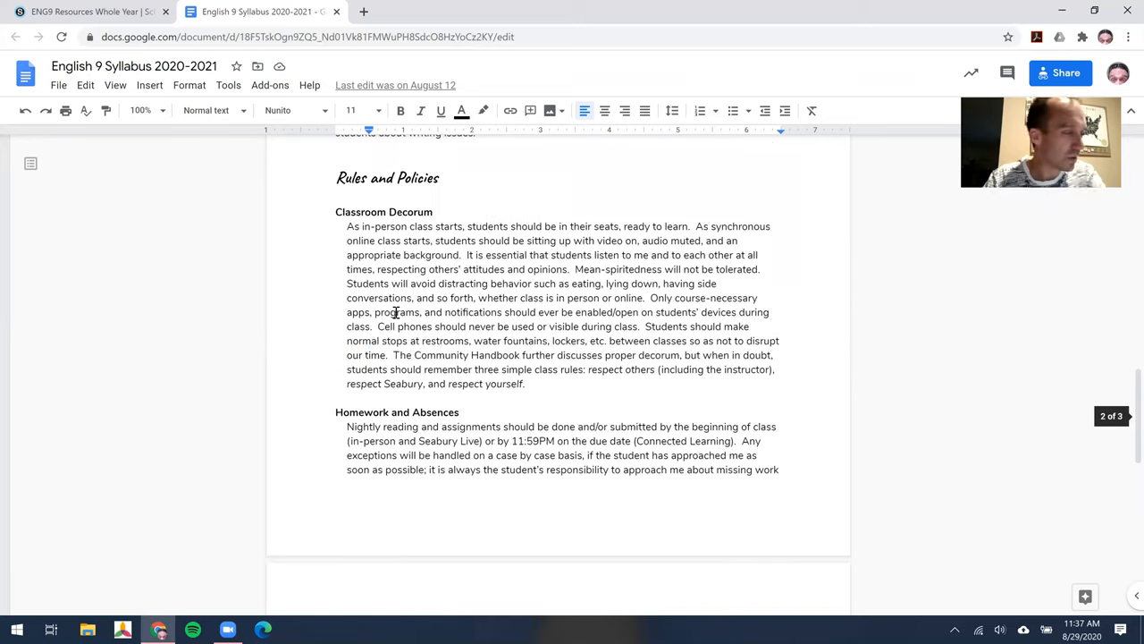